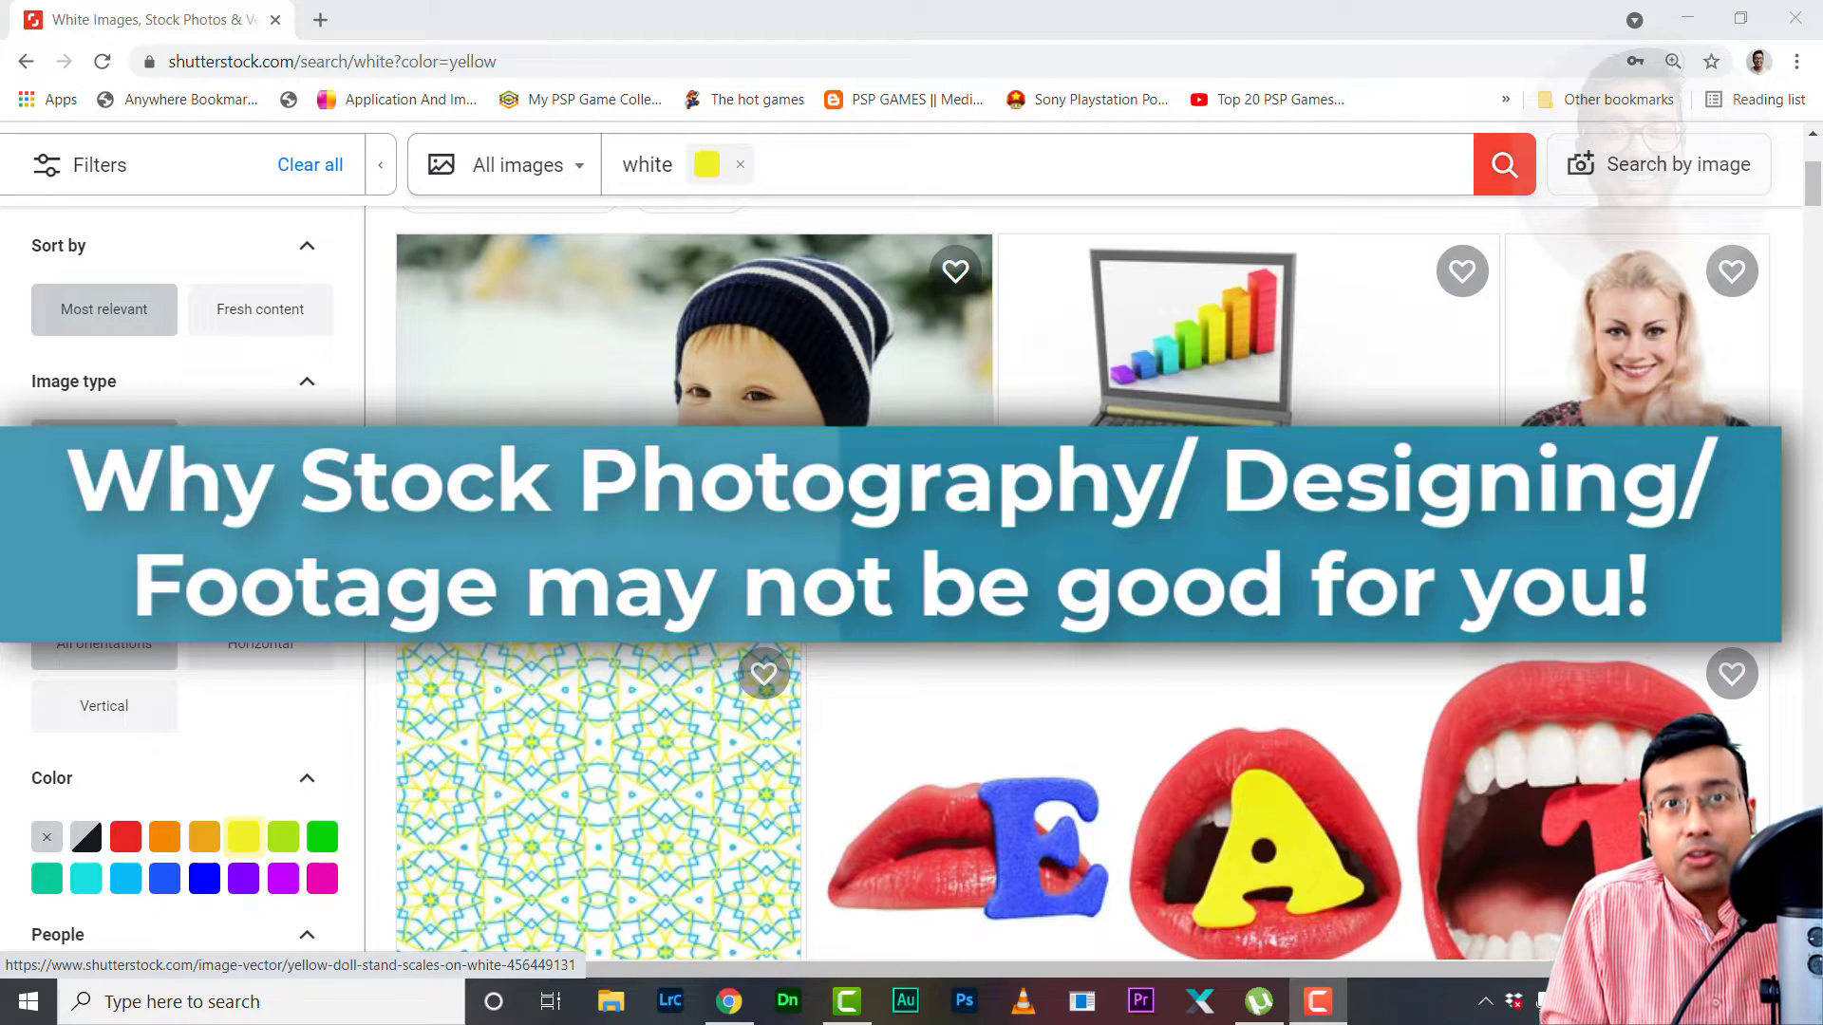
{"action": "mouse_move", "coordinate": [1690, 401]}
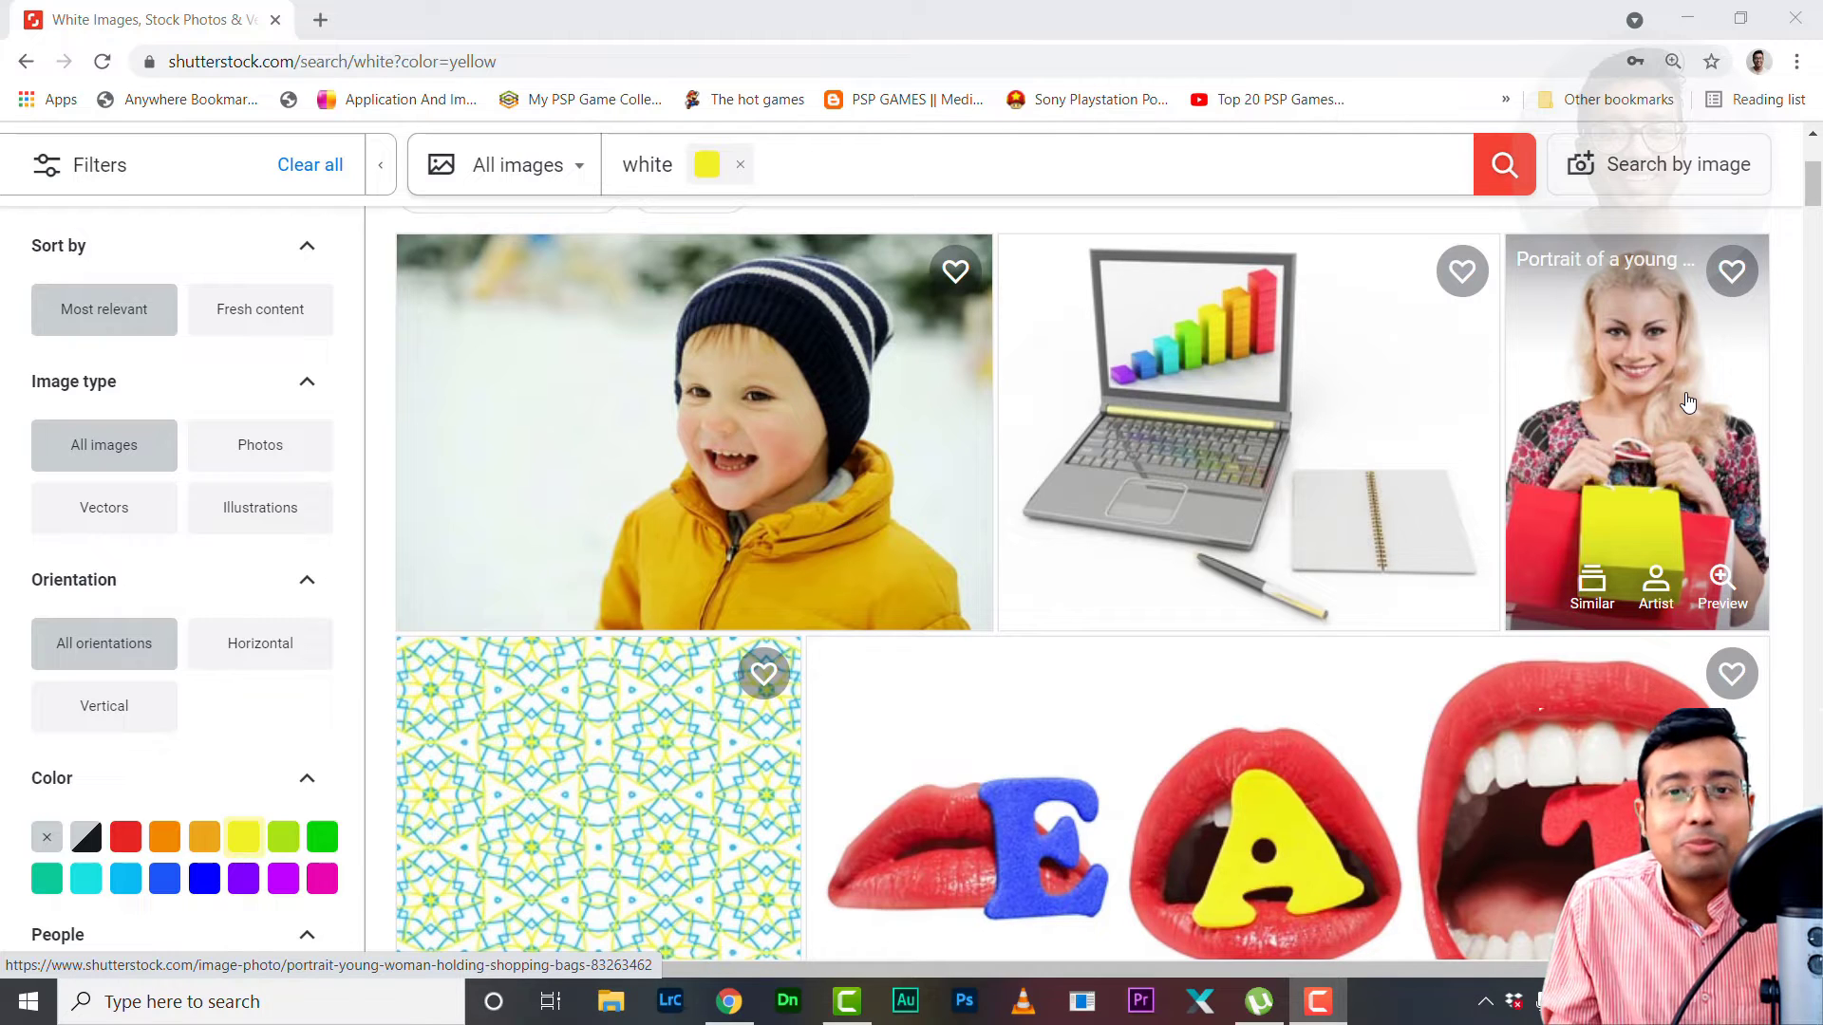
{"action": "mouse_move", "coordinate": [1494, 538]}
{"action": "type", "text": "money"}
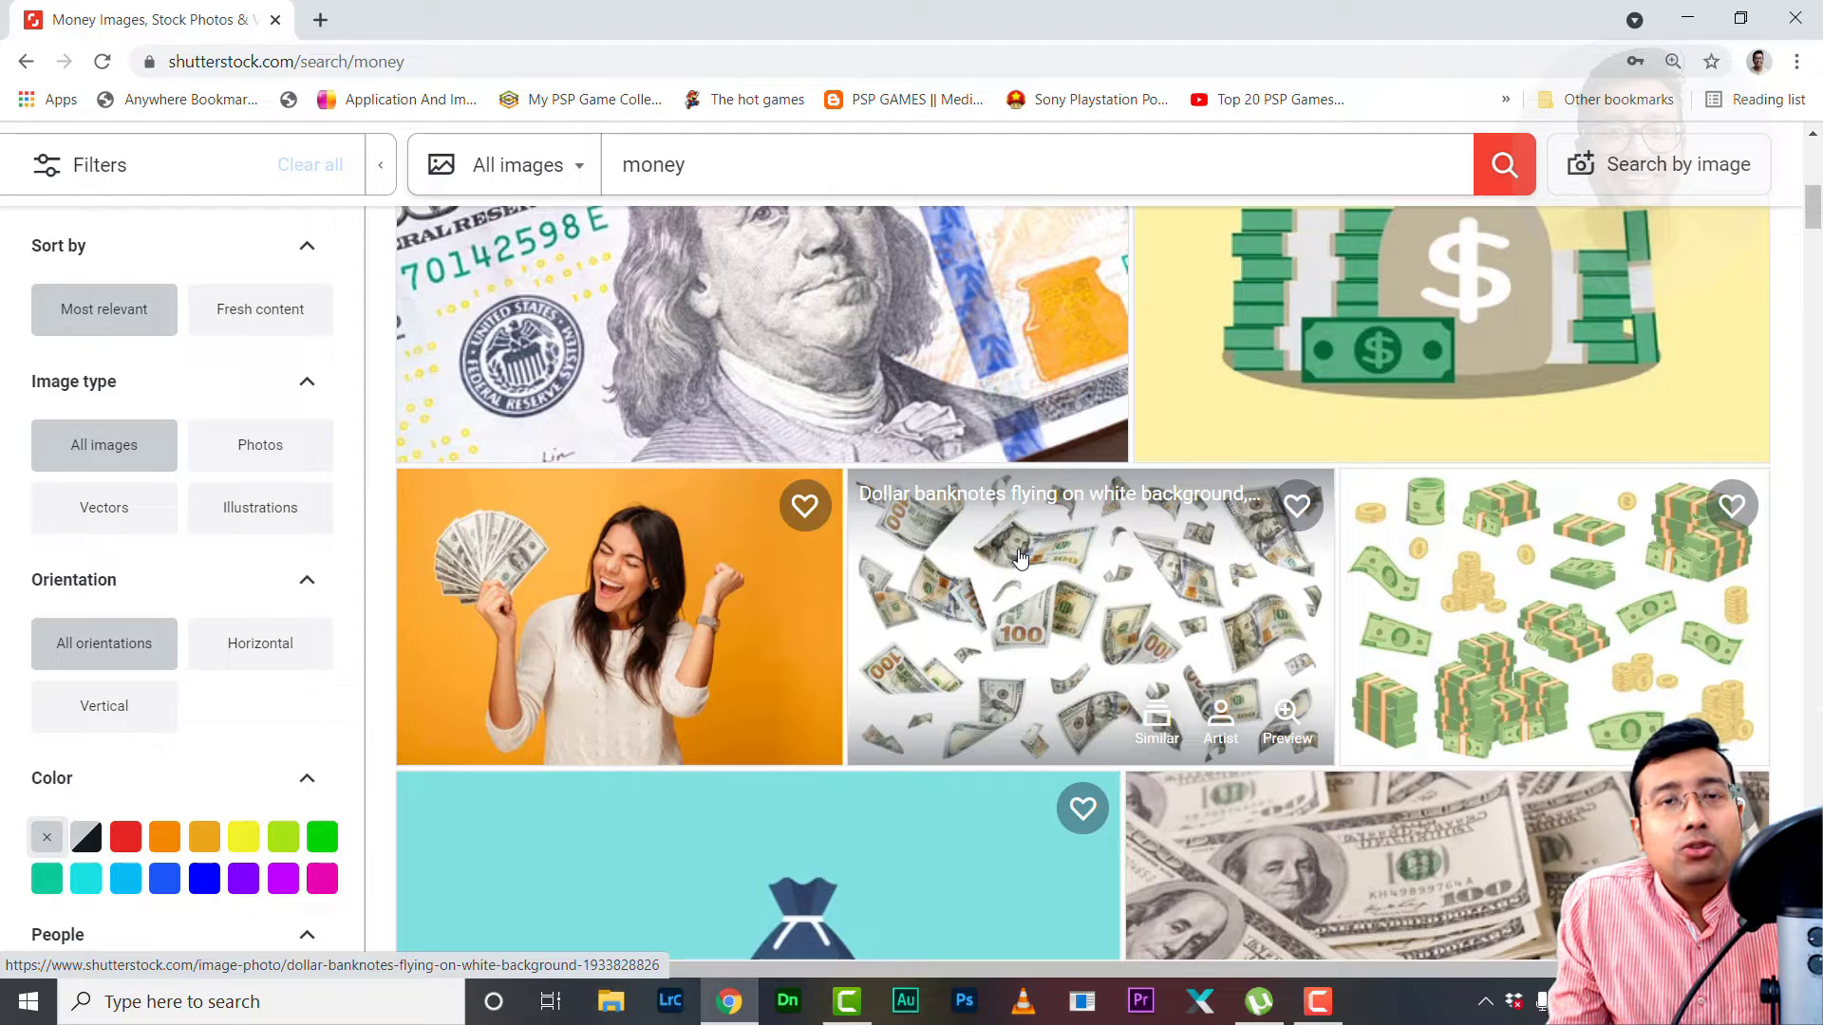
{"action": "scroll", "scroll_direction": "down", "scroll_amount": 3}
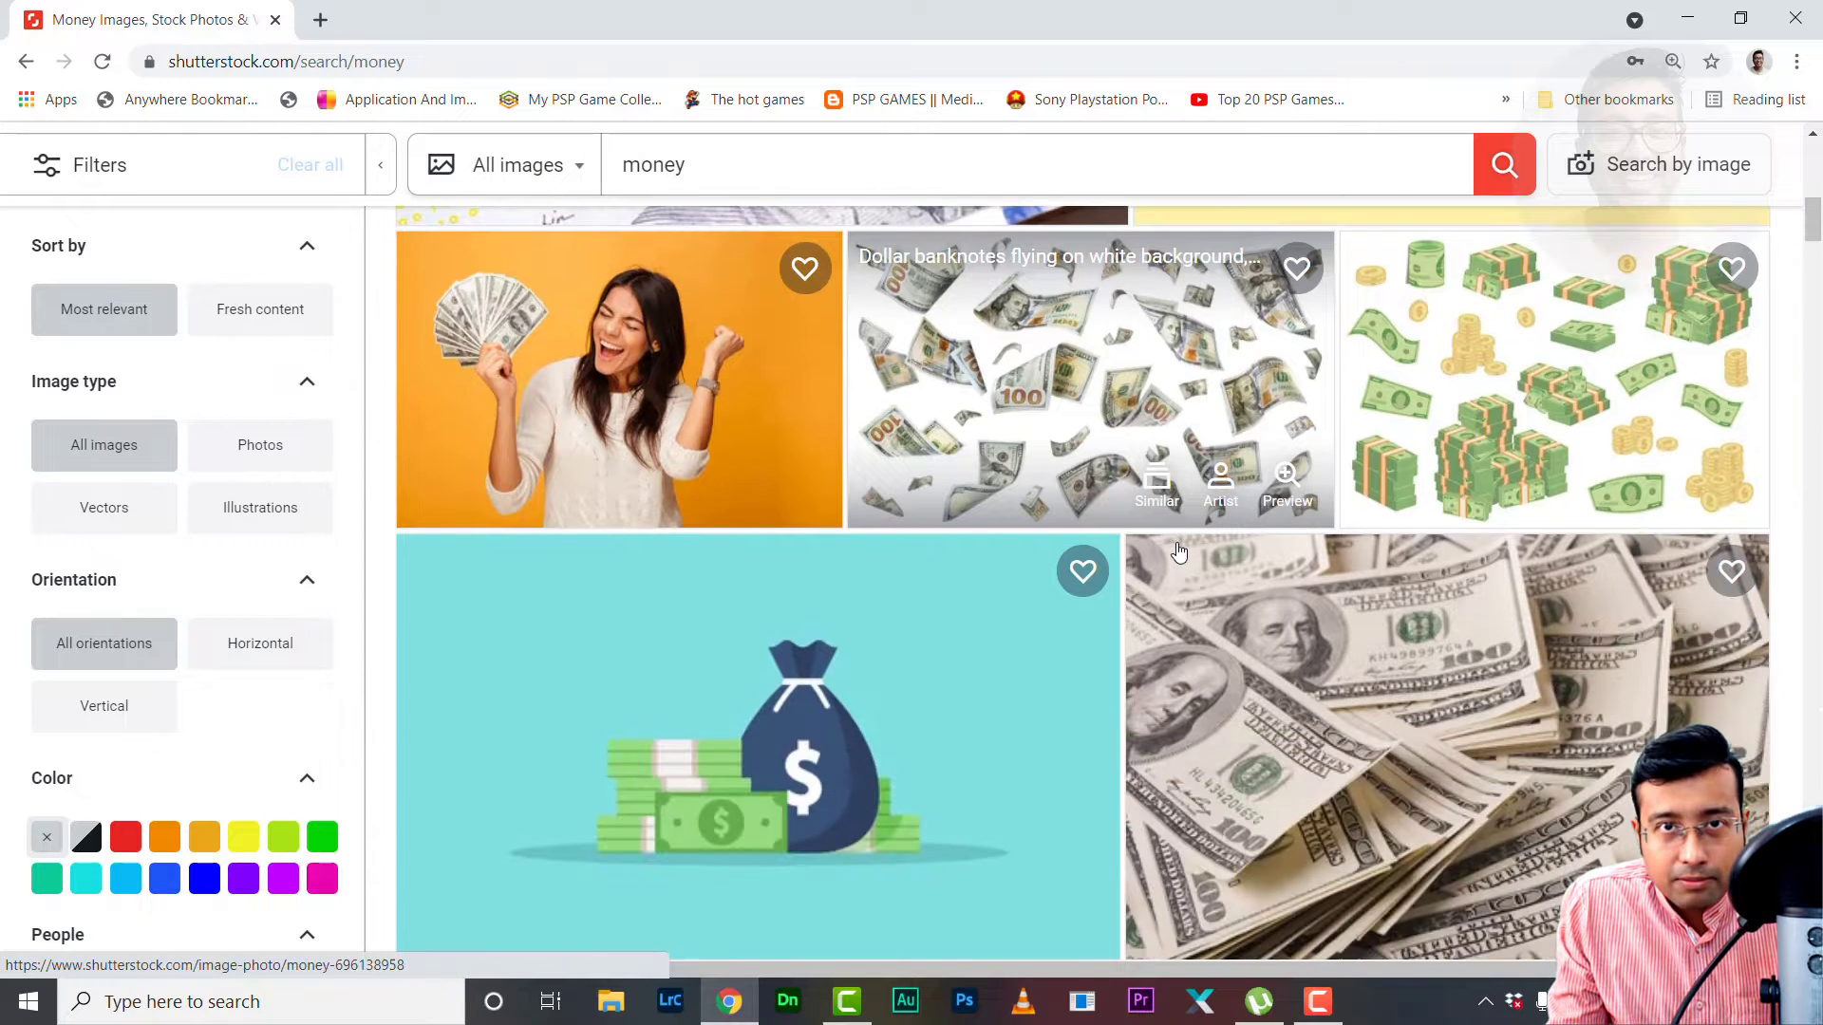
{"action": "scroll", "scroll_direction": "down", "scroll_amount": 3}
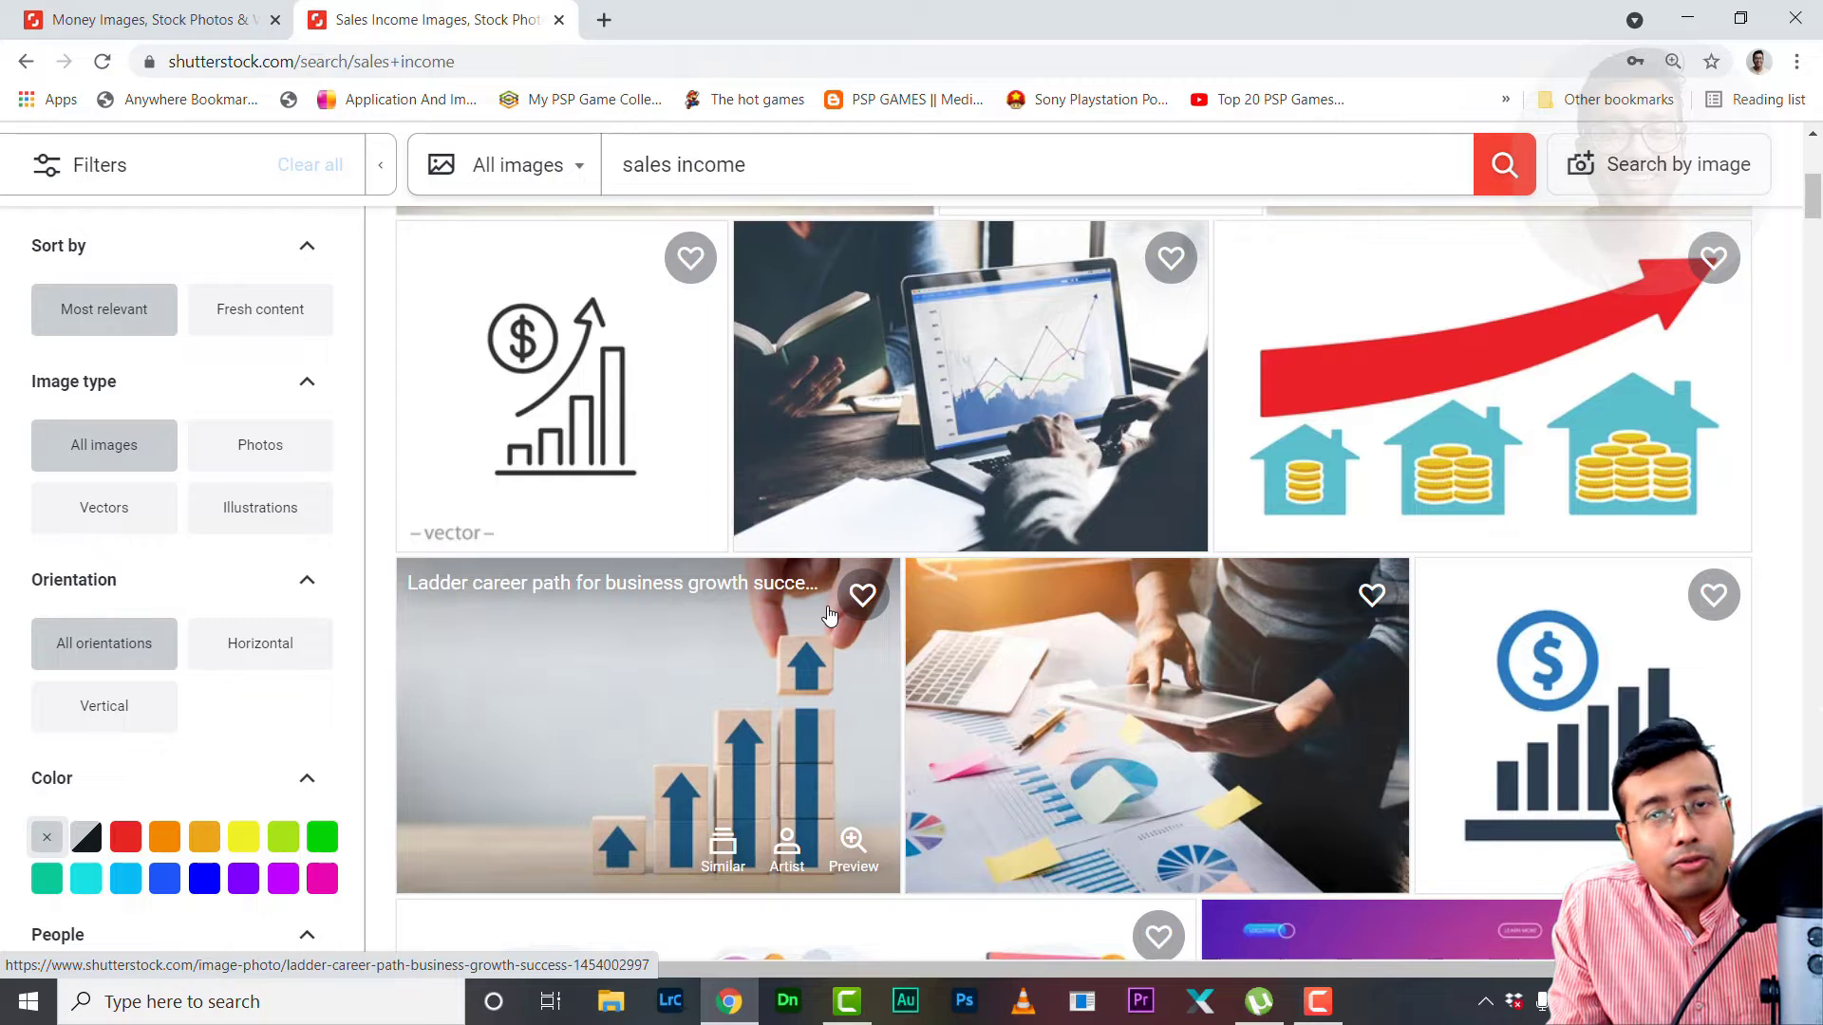
{"action": "mouse_move", "coordinate": [964, 543]}
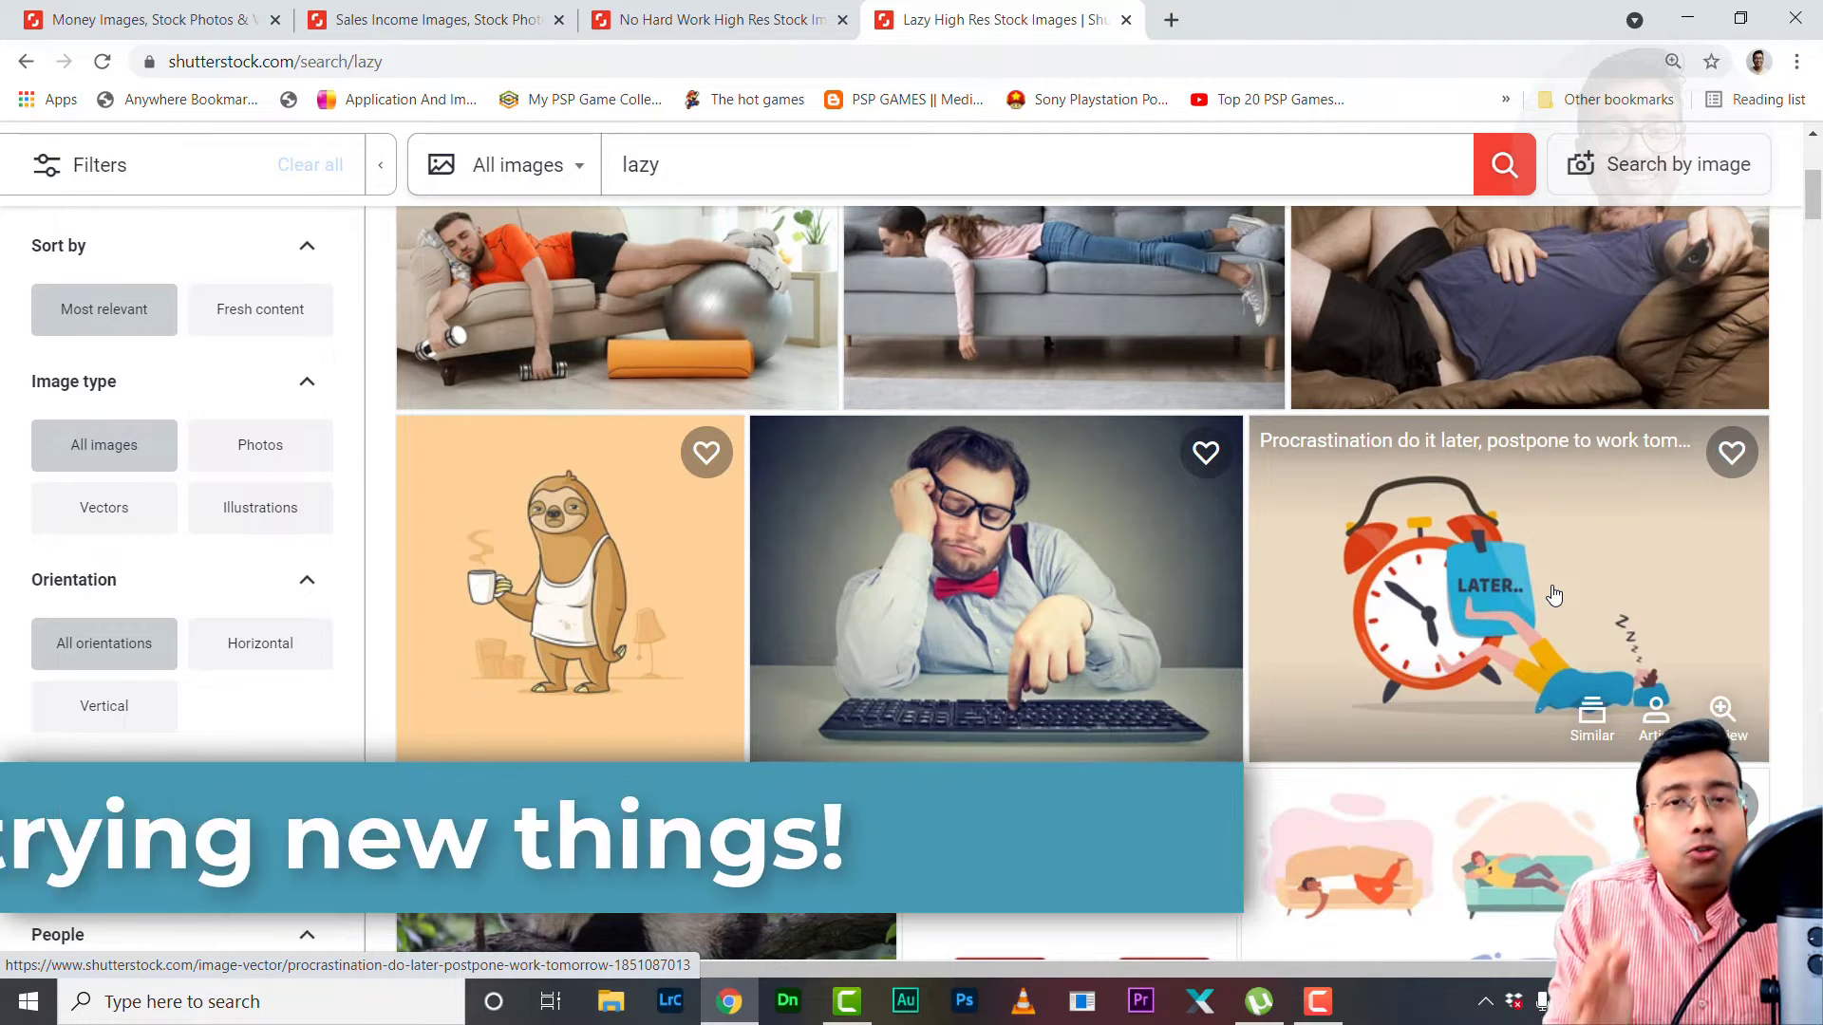
{"action": "scroll", "scroll_direction": "down", "scroll_amount": 3}
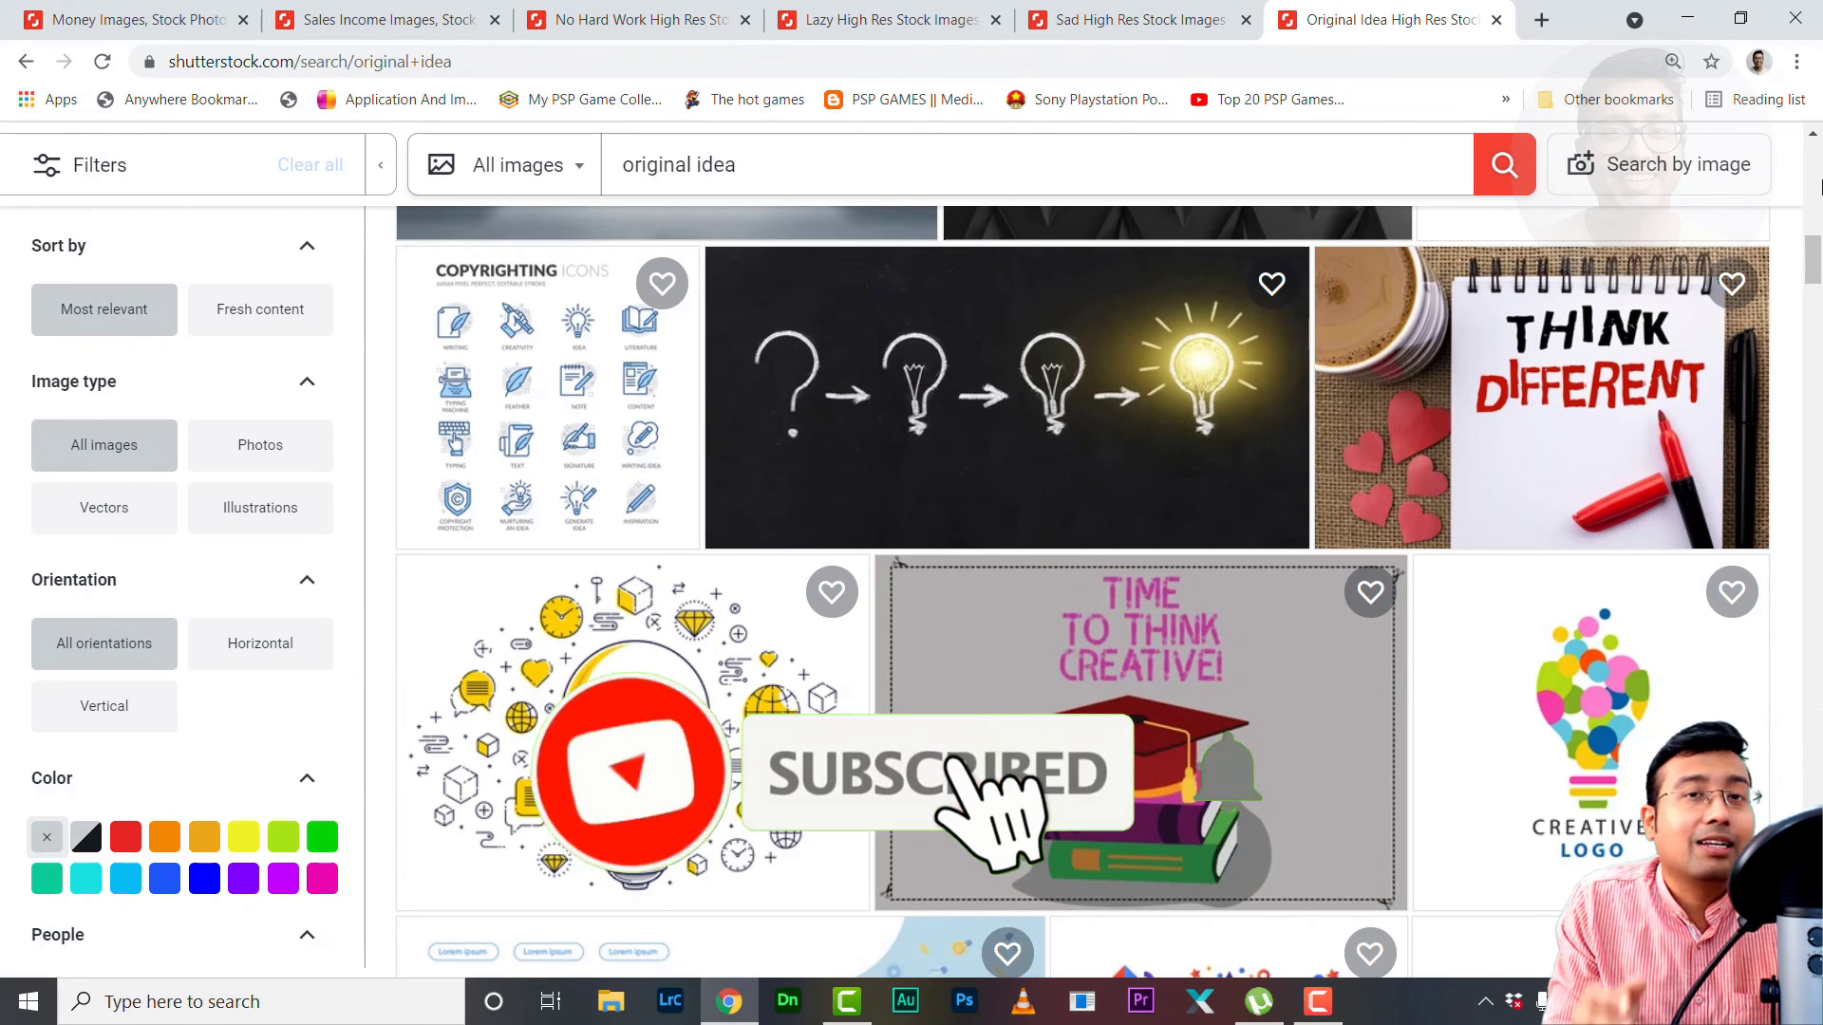
{"action": "mouse_move", "coordinate": [1011, 803]}
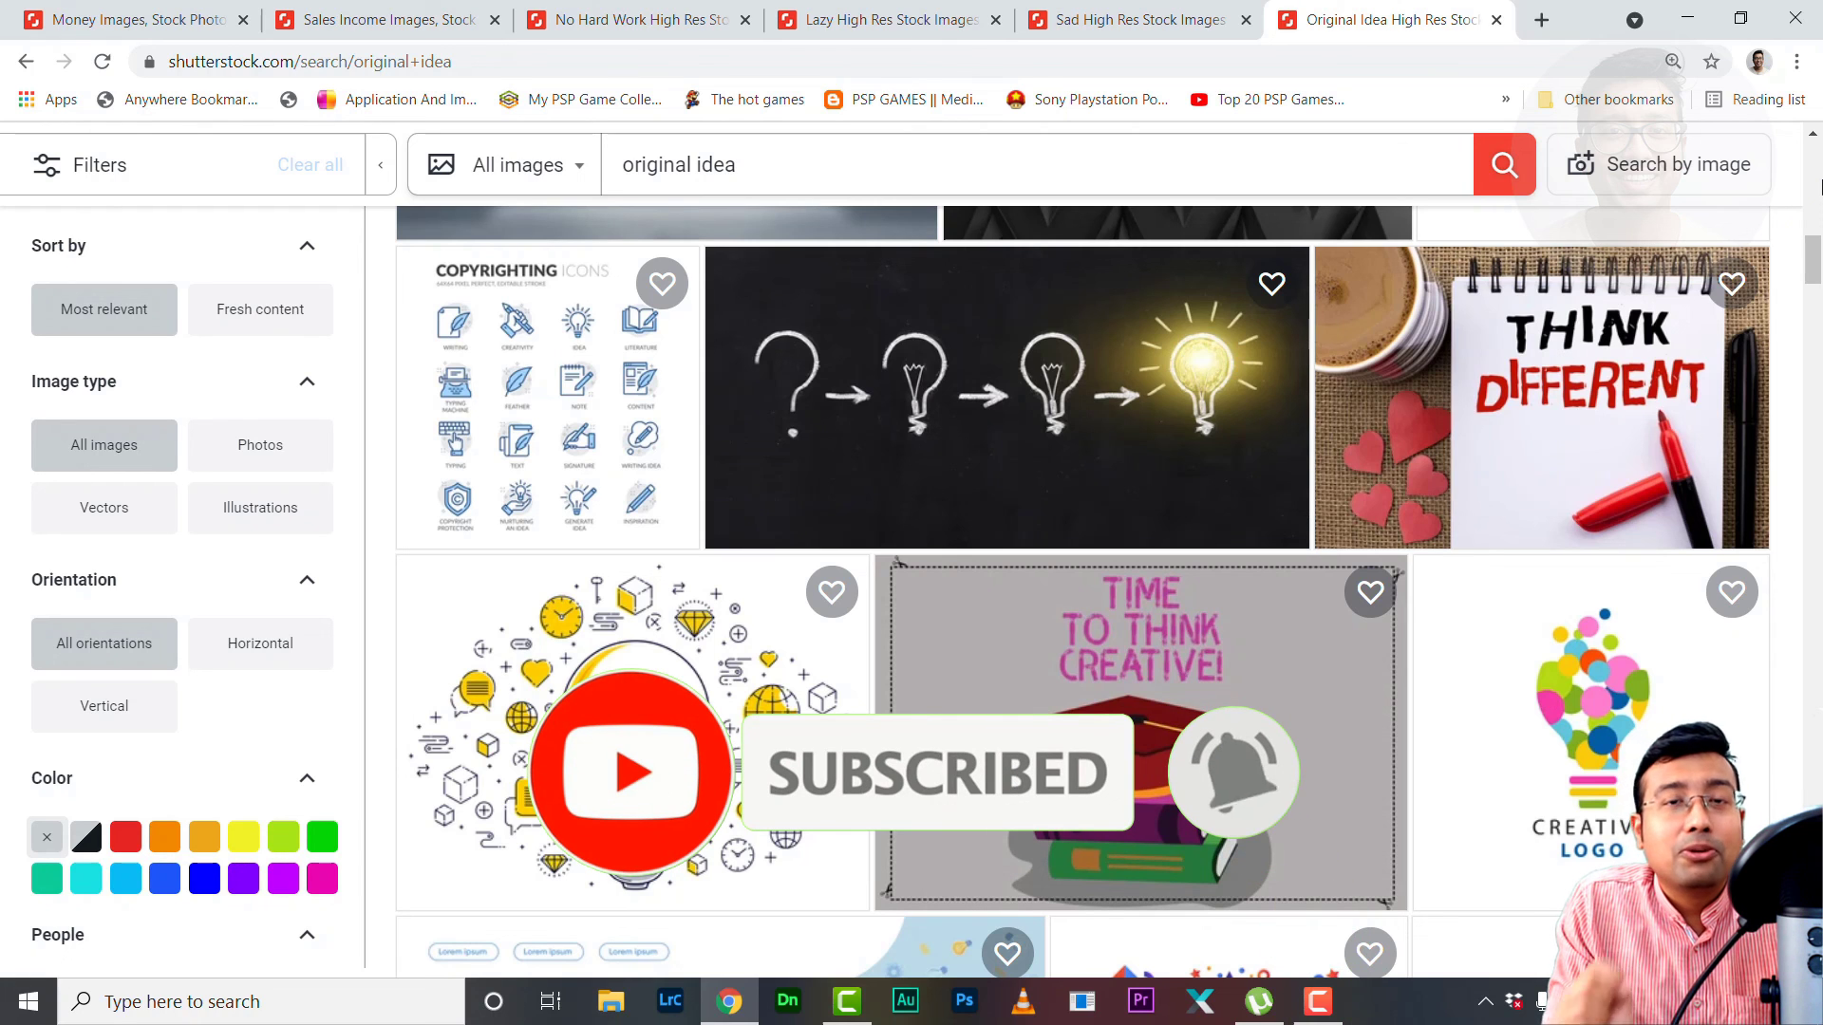